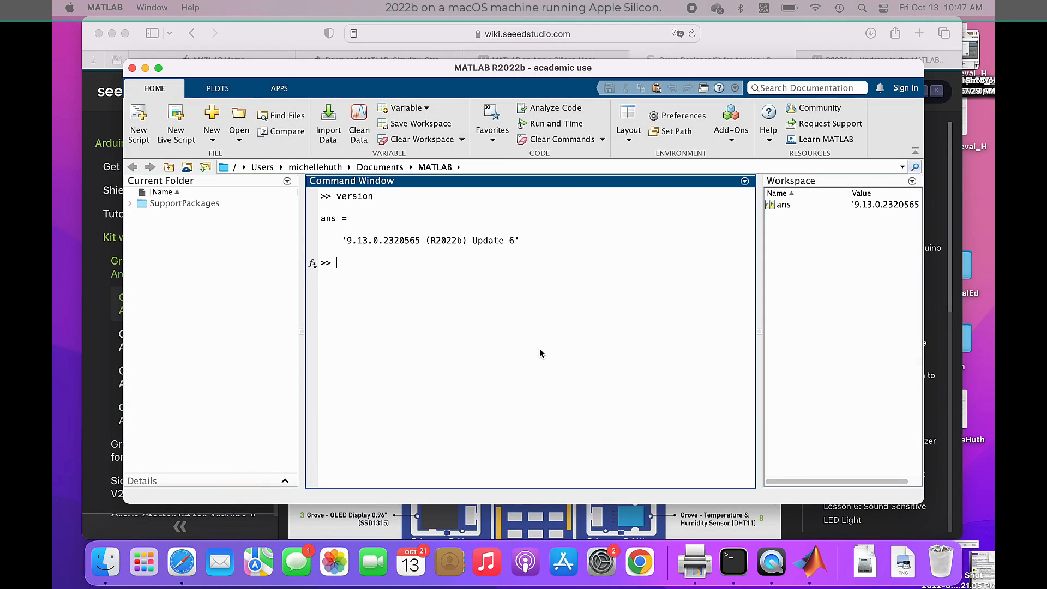
Step: Run the arduino command, which reports the Arduino Hardware support package is required
{"action": "type", "text": "arudi"}
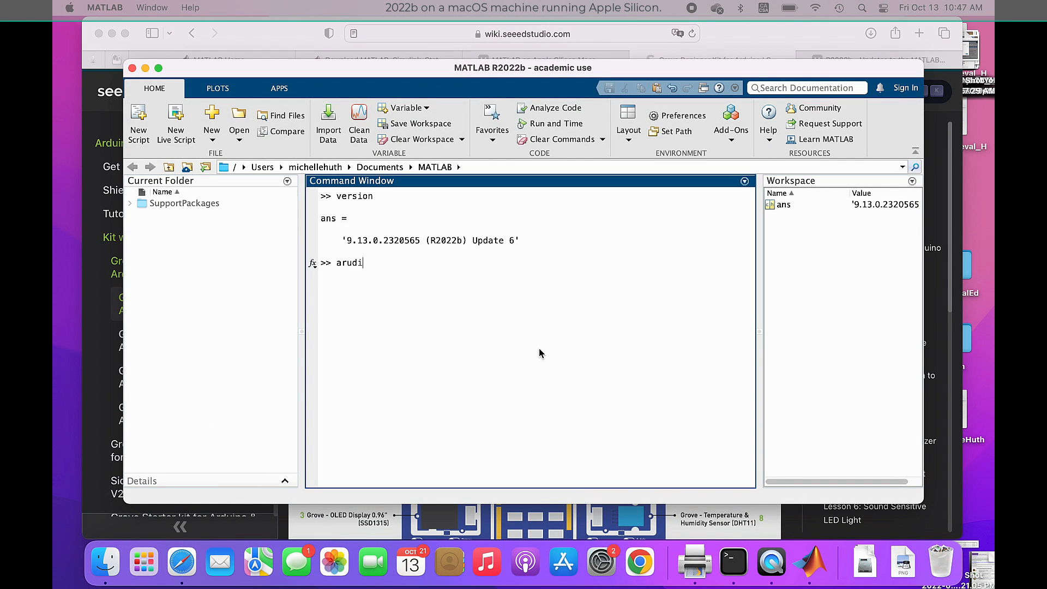
{"action": "key", "text": "Return"}
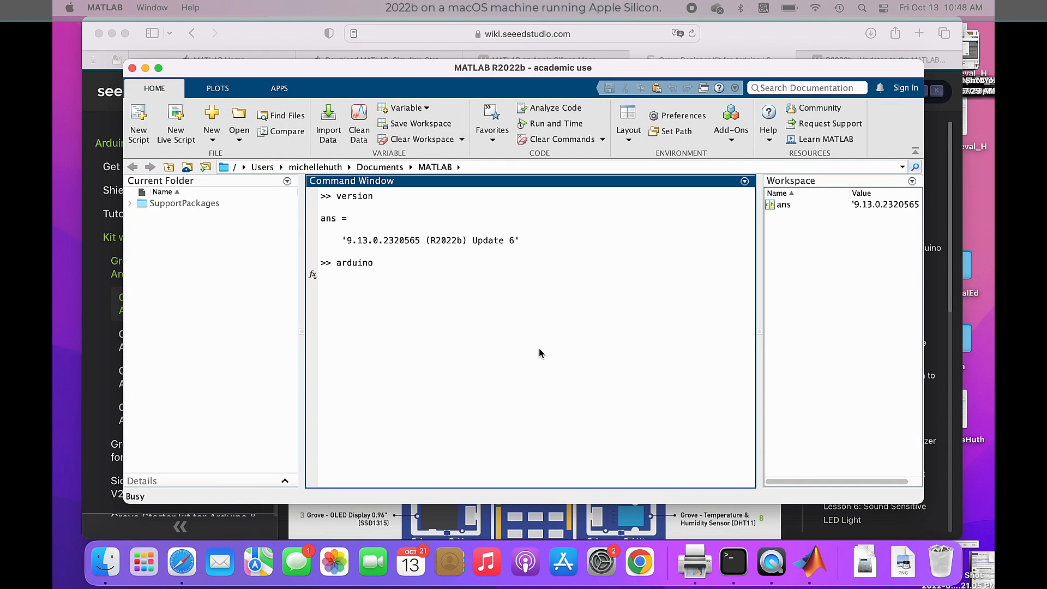
{"action": "key", "text": "Return"}
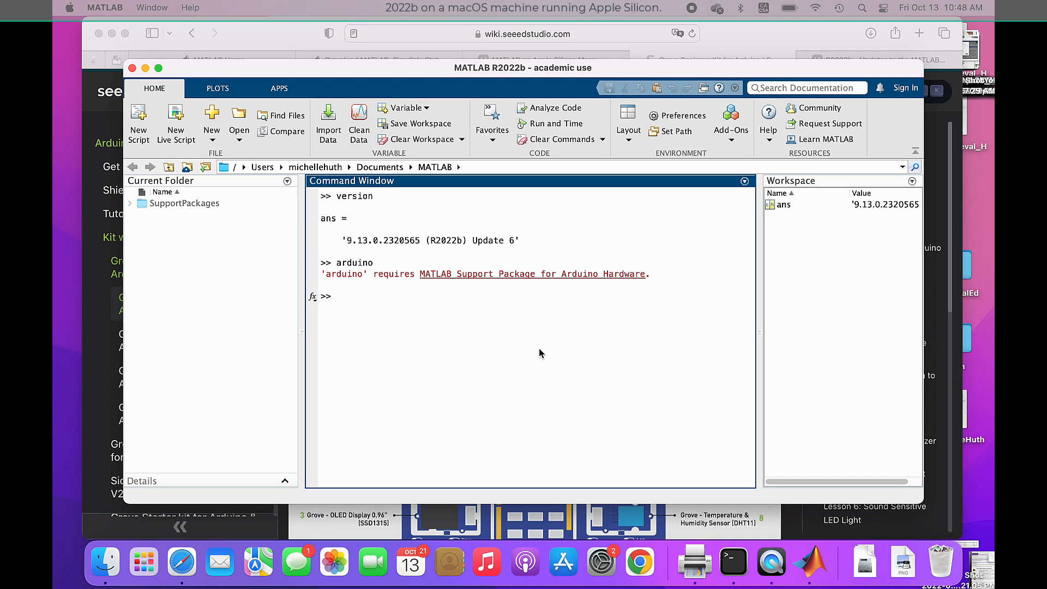
{"action": "mouse_move", "coordinate": [830, 123]}
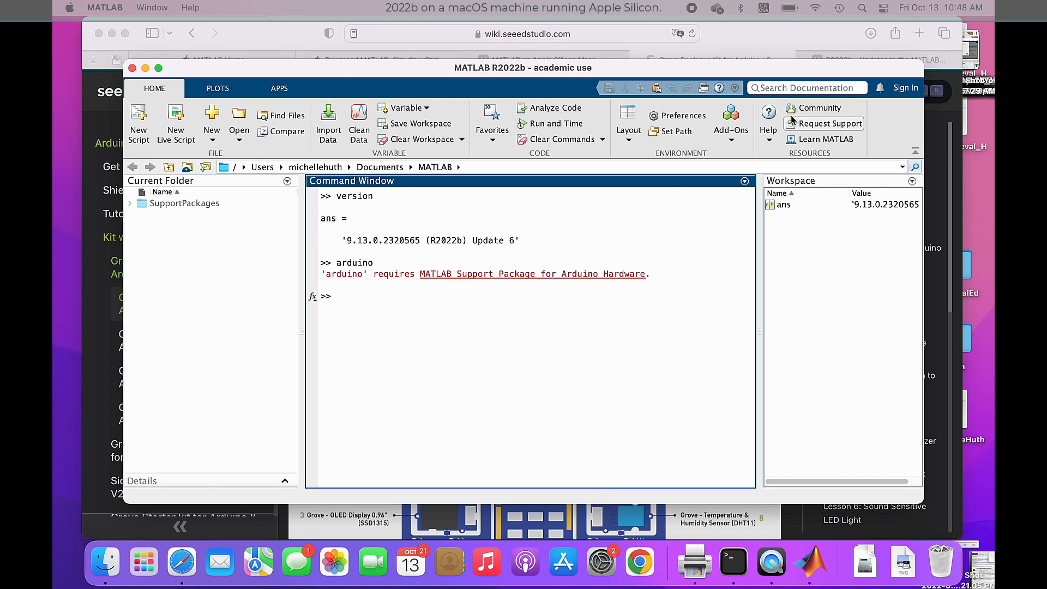
Step: Follow the 'MATLAB Support Package for Arduino Hardware' link into Add-On Explorer
{"action": "left_click", "coordinate": [731, 120]}
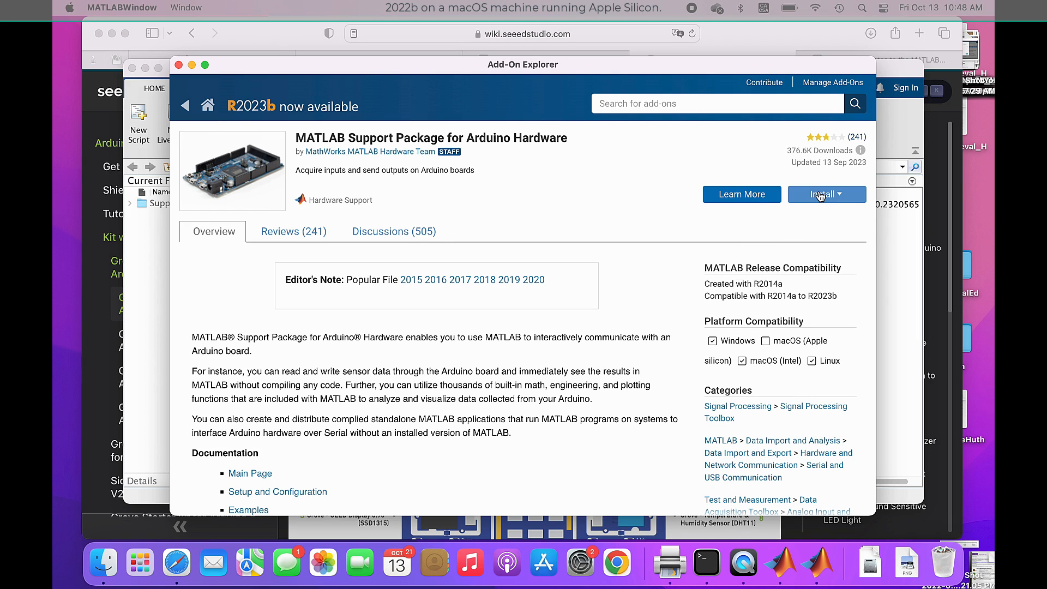
{"action": "mouse_move", "coordinate": [814, 223]}
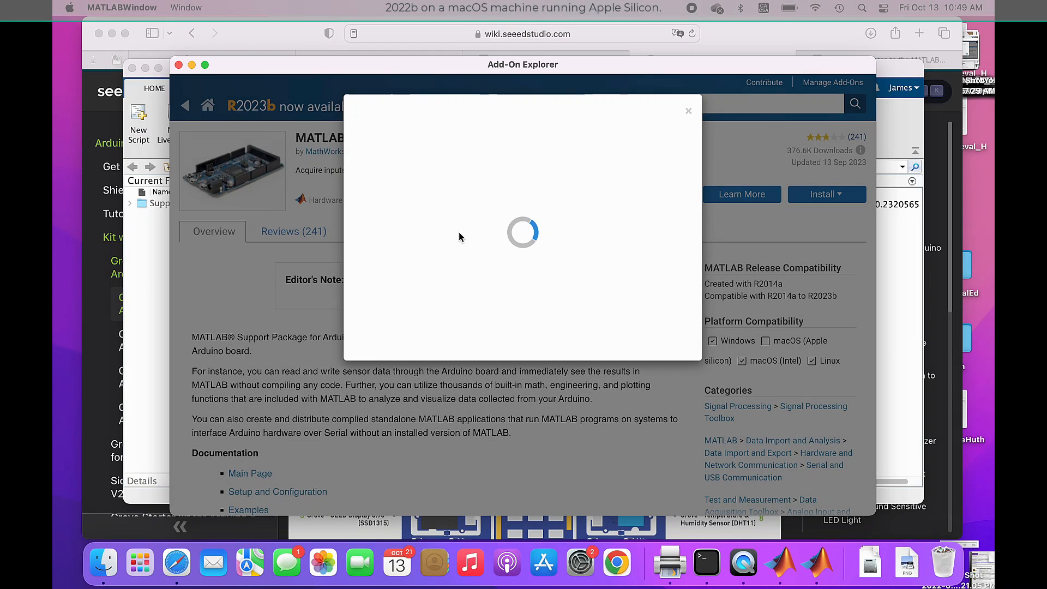
{"action": "mouse_move", "coordinate": [639, 206]}
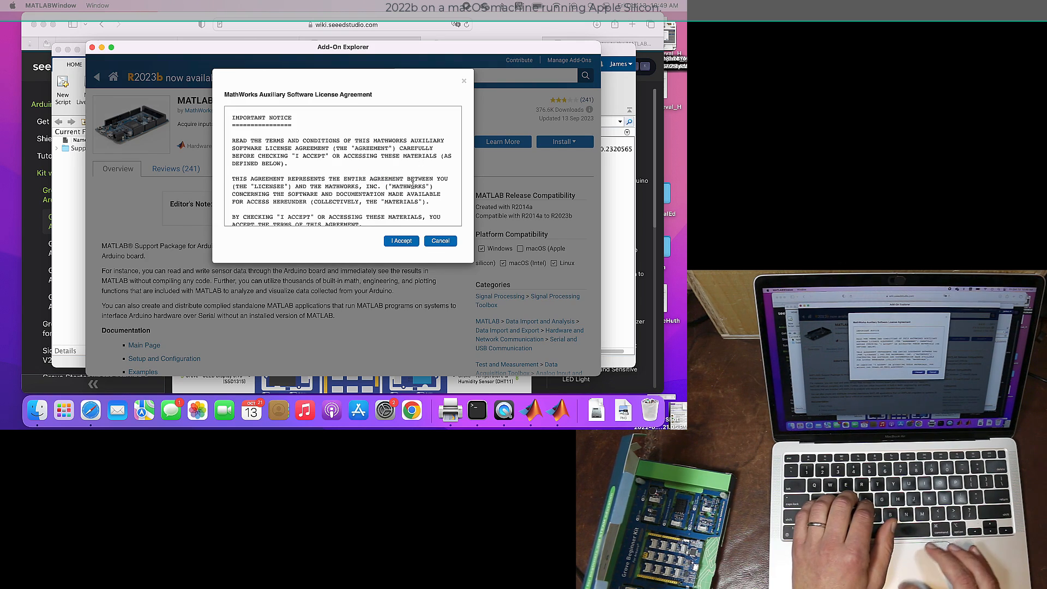
Step: Accept the software license agreement and continue past the third-party software notice
{"action": "left_click", "coordinate": [400, 241]}
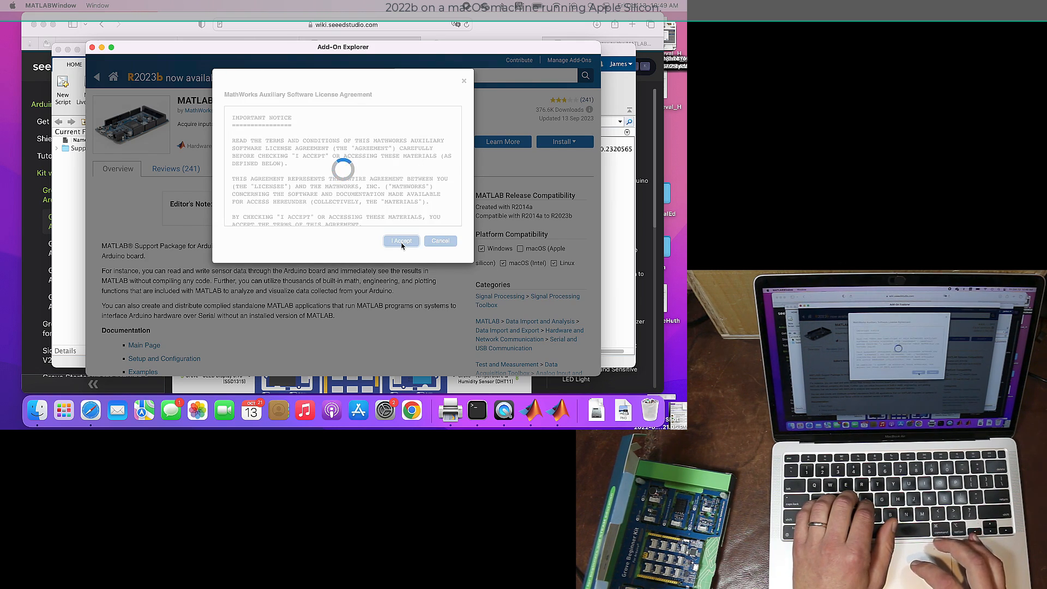
{"action": "left_click", "coordinate": [401, 241]}
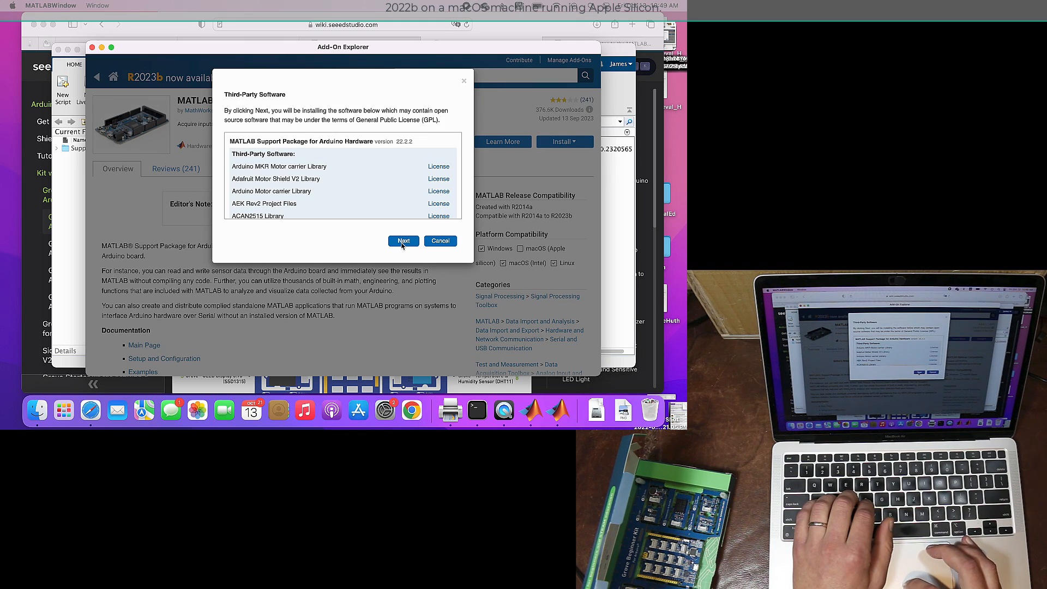
{"action": "left_click", "coordinate": [402, 241]}
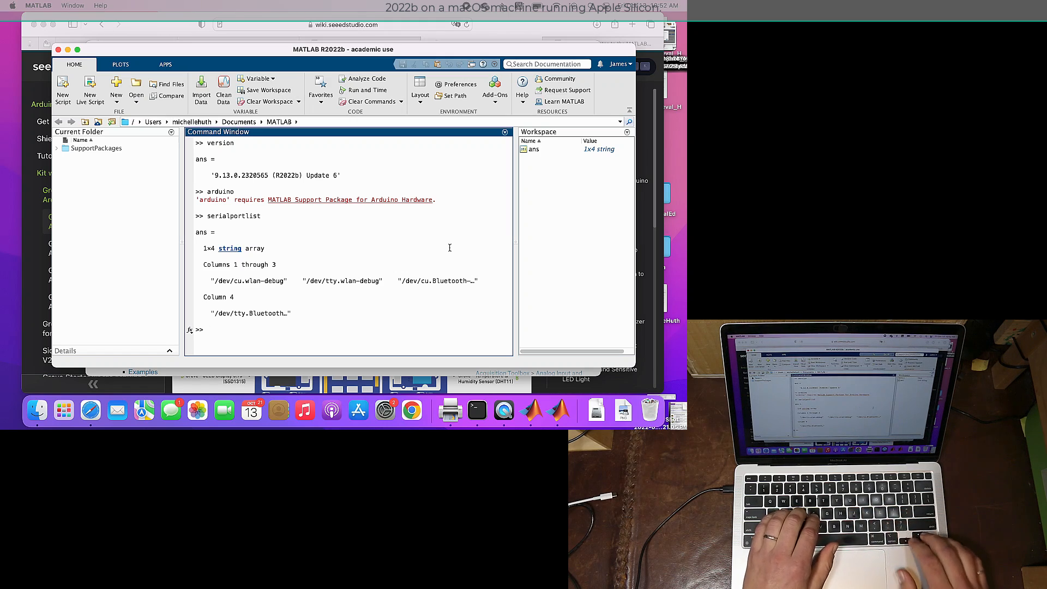
Step: Run serialportlist and ans(end) to find the /dev/tty.usbserial-0001 port name
{"action": "type", "text": "serialportlist"}
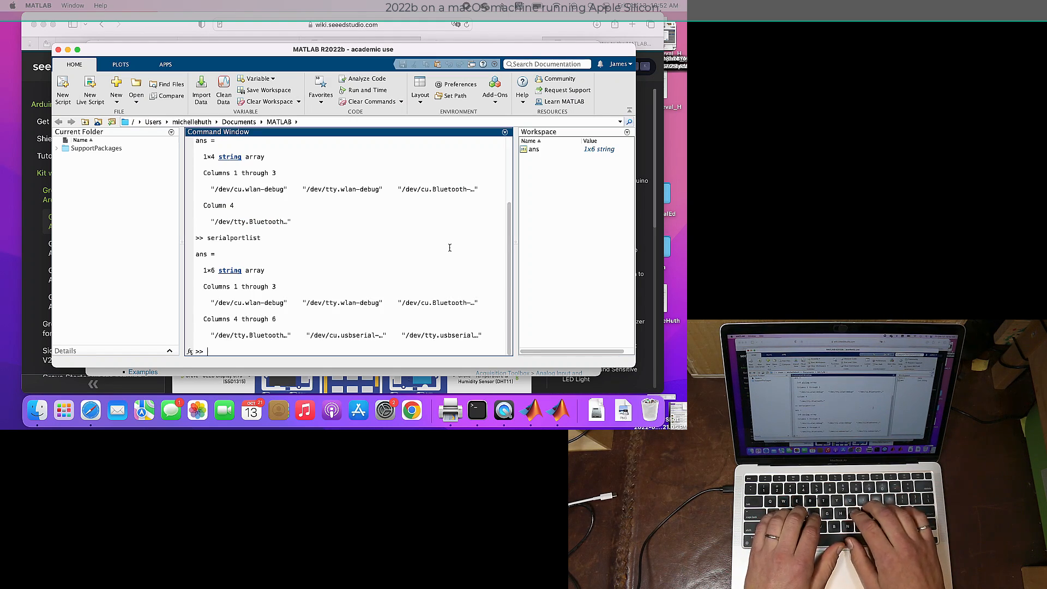
{"action": "type", "text": "ans"}
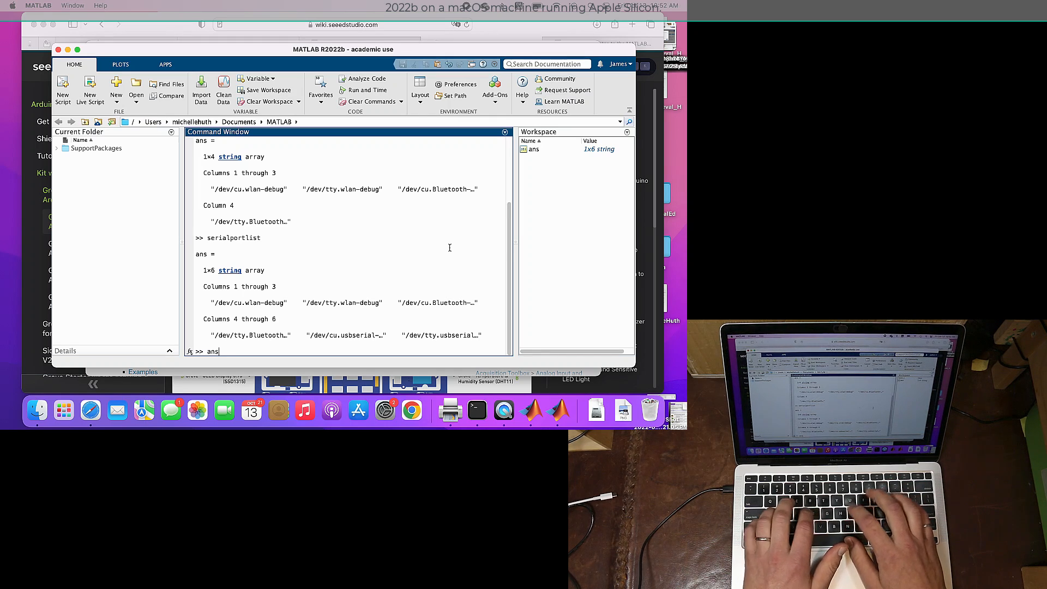
{"action": "key", "text": "Return"}
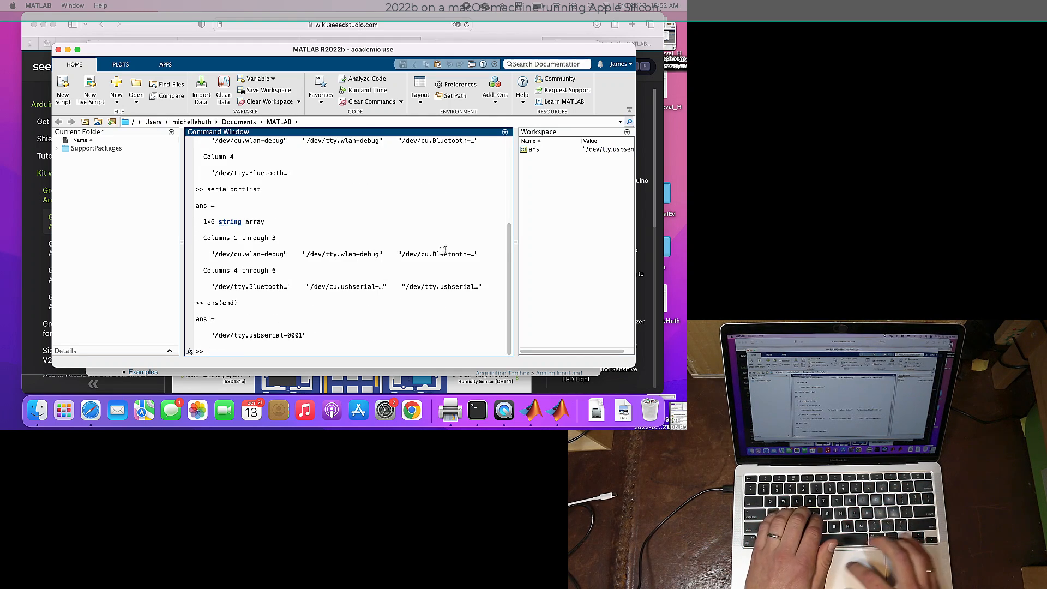
{"action": "double_click", "coordinate": [267, 335]}
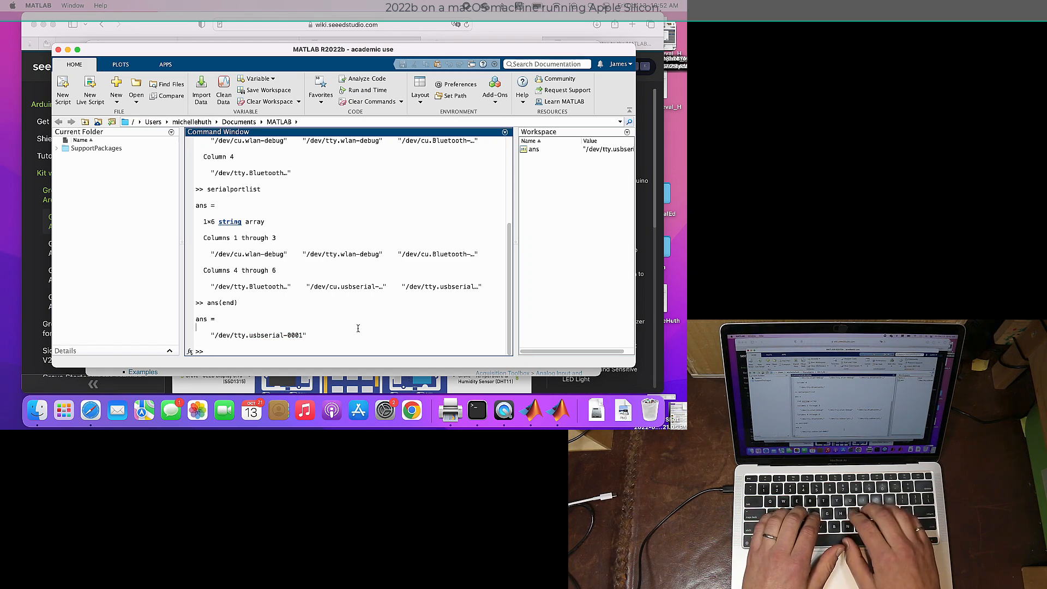
Step: Enter a=arduino('usbserial-0001','Nano3') to connect to the board as Nano3
{"action": "type", "text": "a=arduino"}
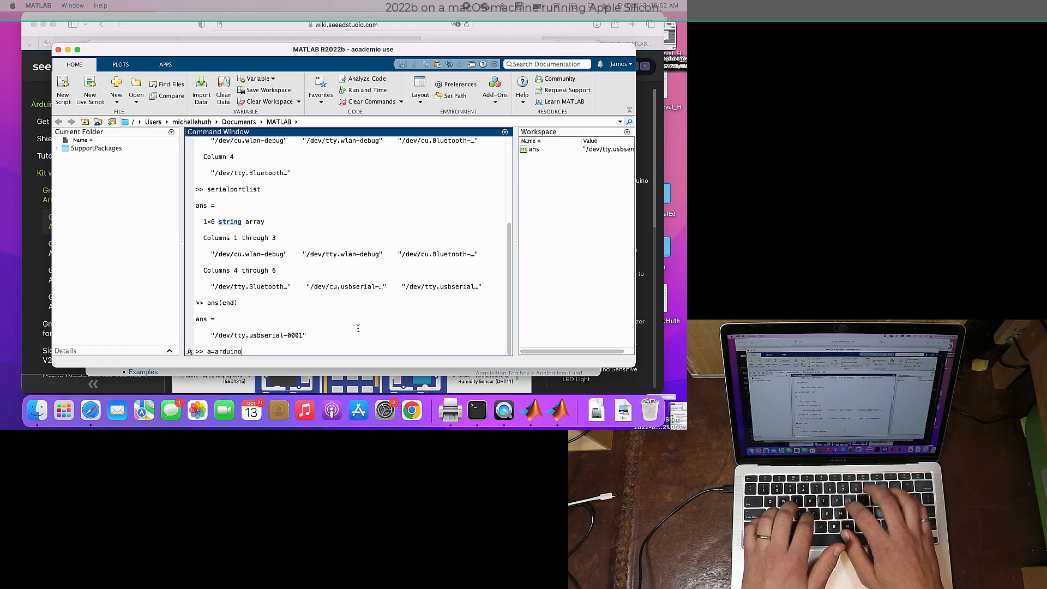
{"action": "type", "text": "("}
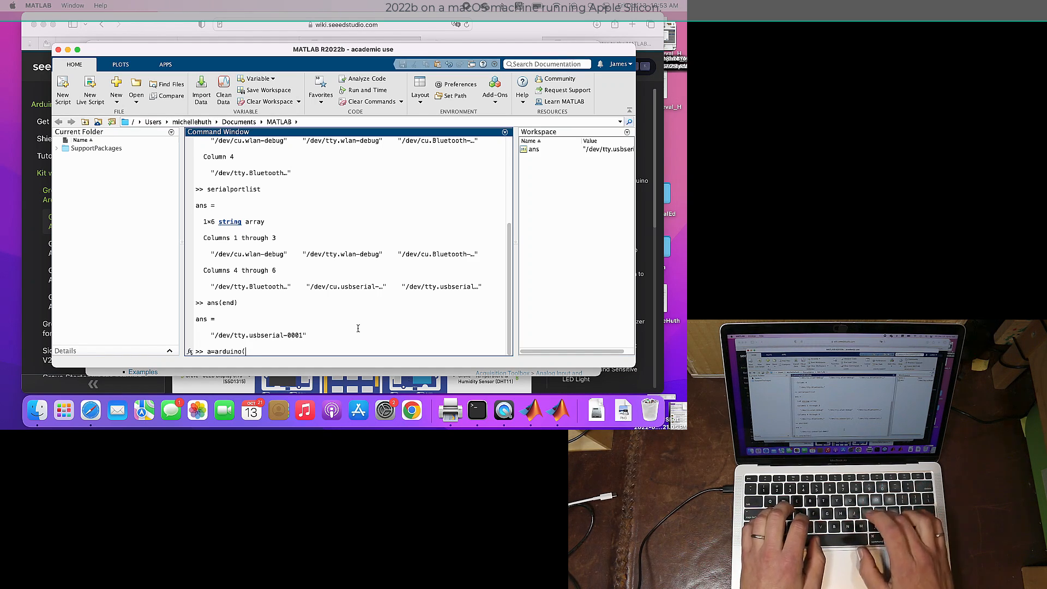
{"action": "type", "text": "'"}
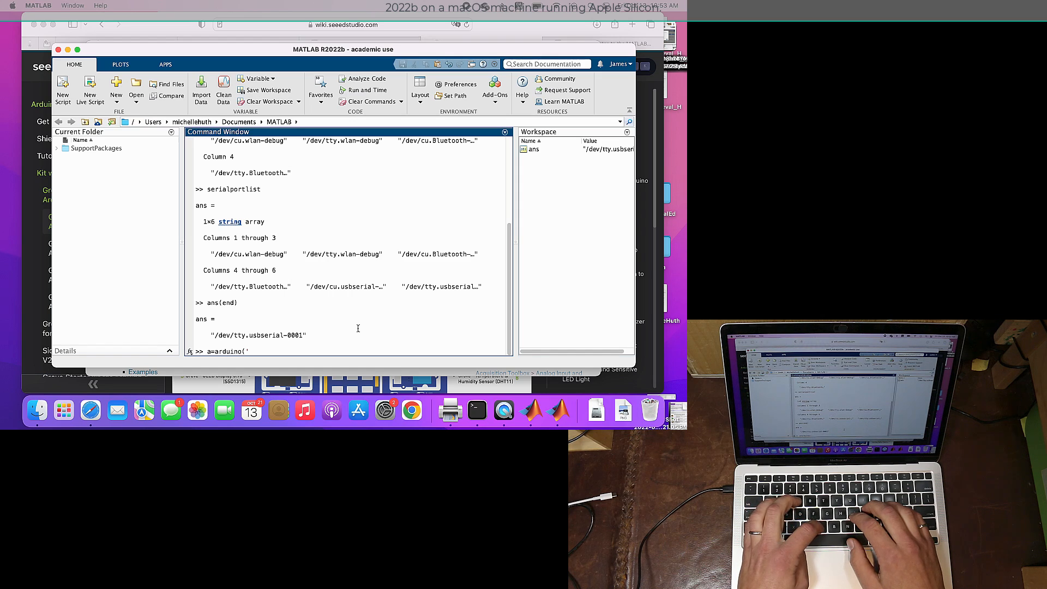
{"action": "type", "text": "usbserial-0001"}
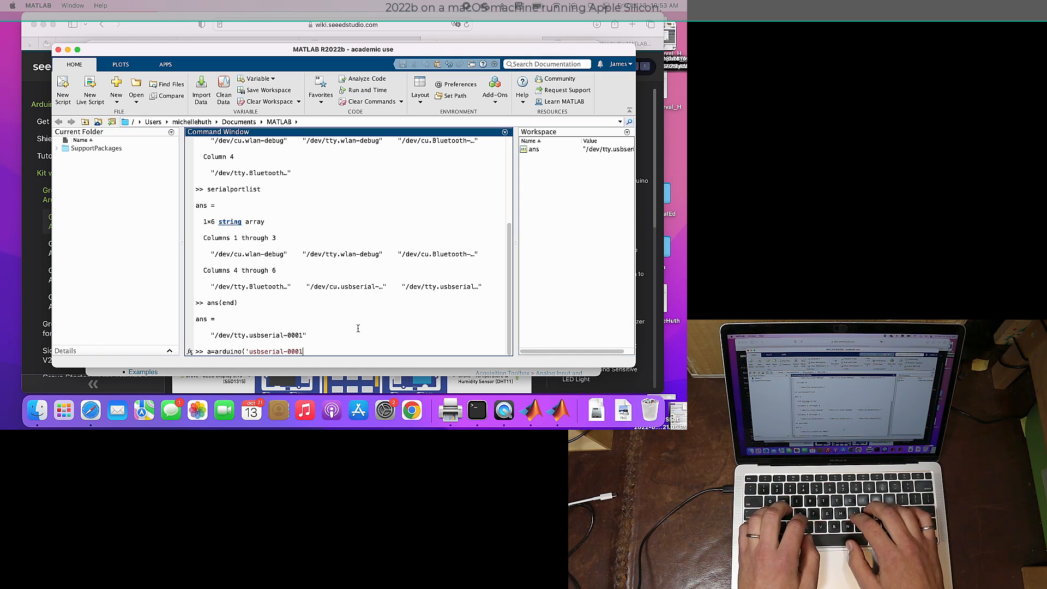
{"action": "type", "text": "'"}
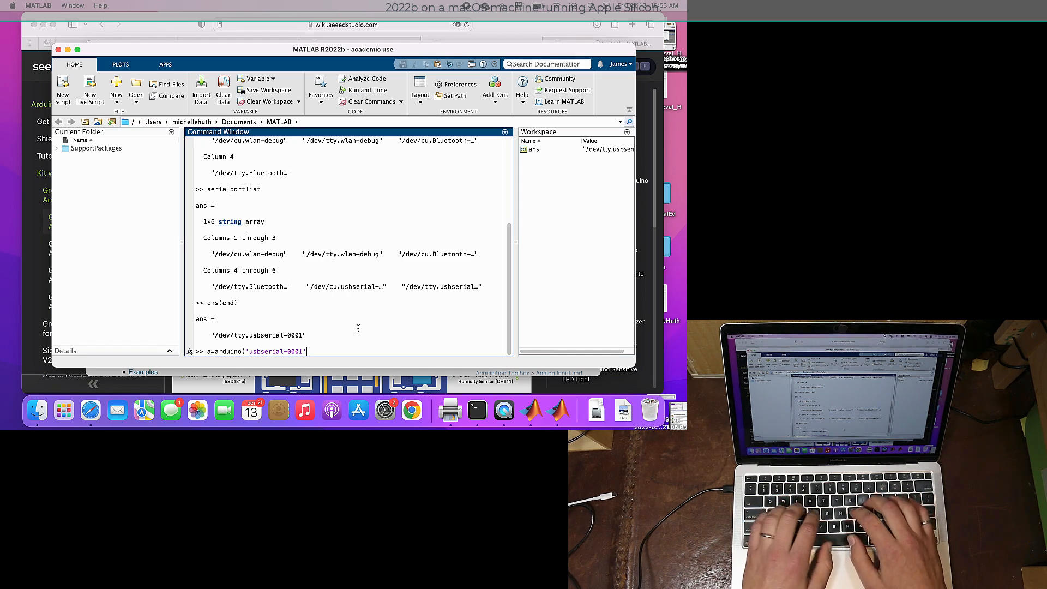
{"action": "type", "text": ","}
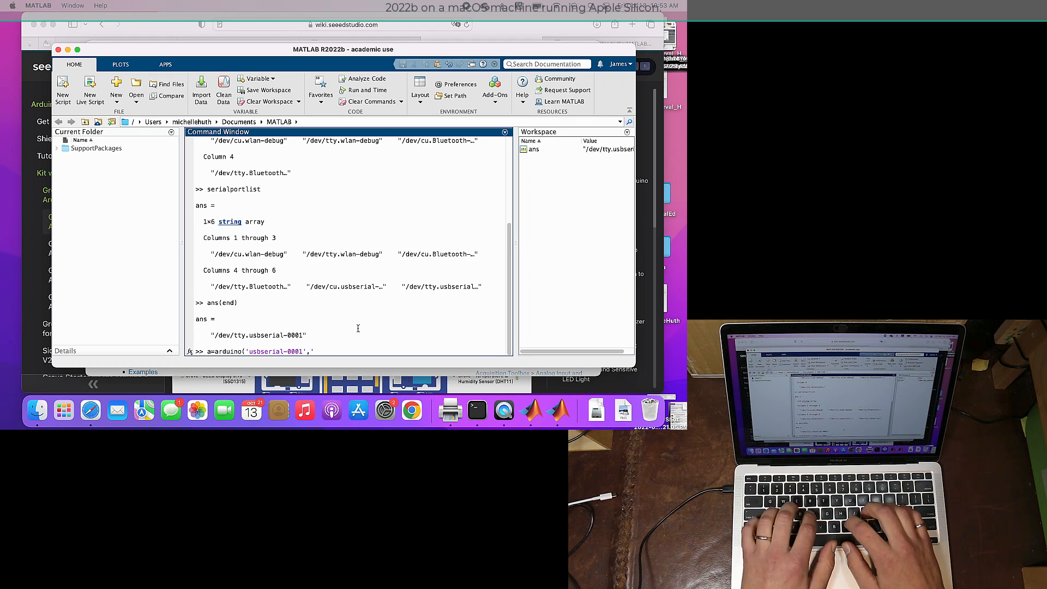
{"action": "type", "text": "'Nano3"}
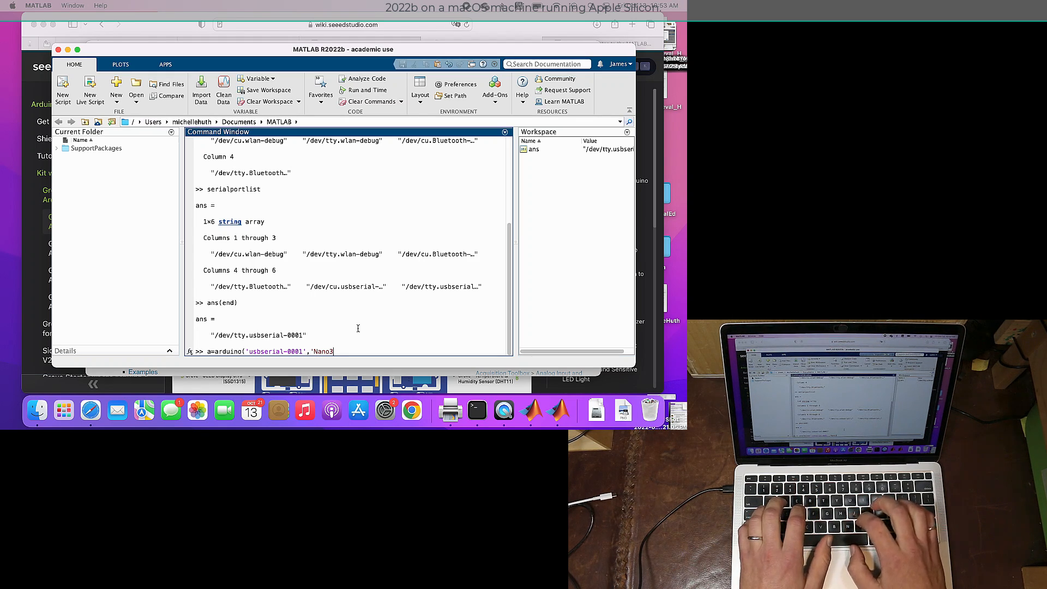
{"action": "type", "text": "')"}
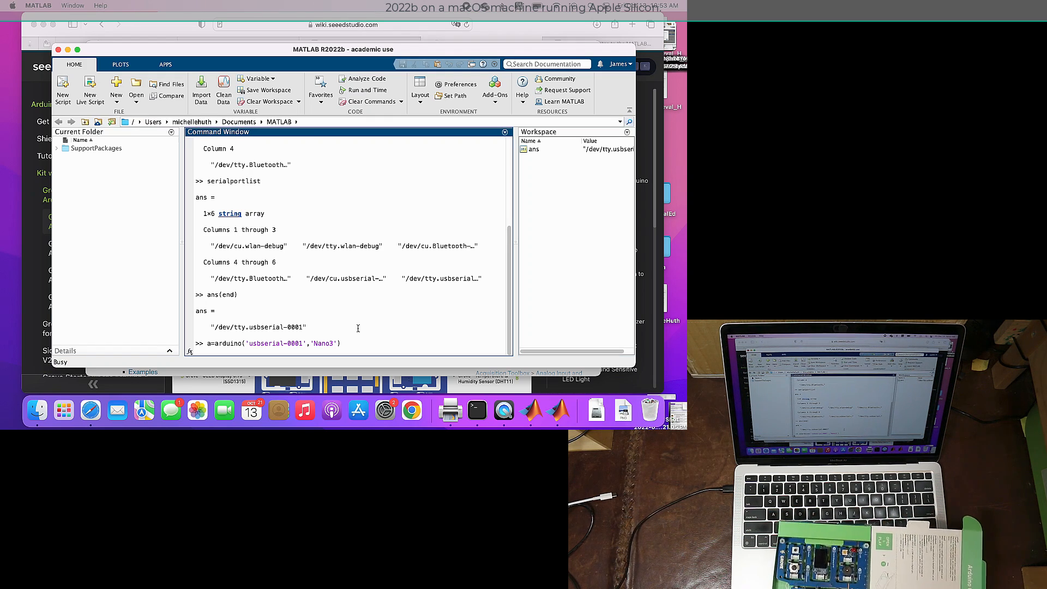
Step: Run the Nano3 connection command and answer the macOS Bluetooth access prompt
{"action": "key", "text": "Return"}
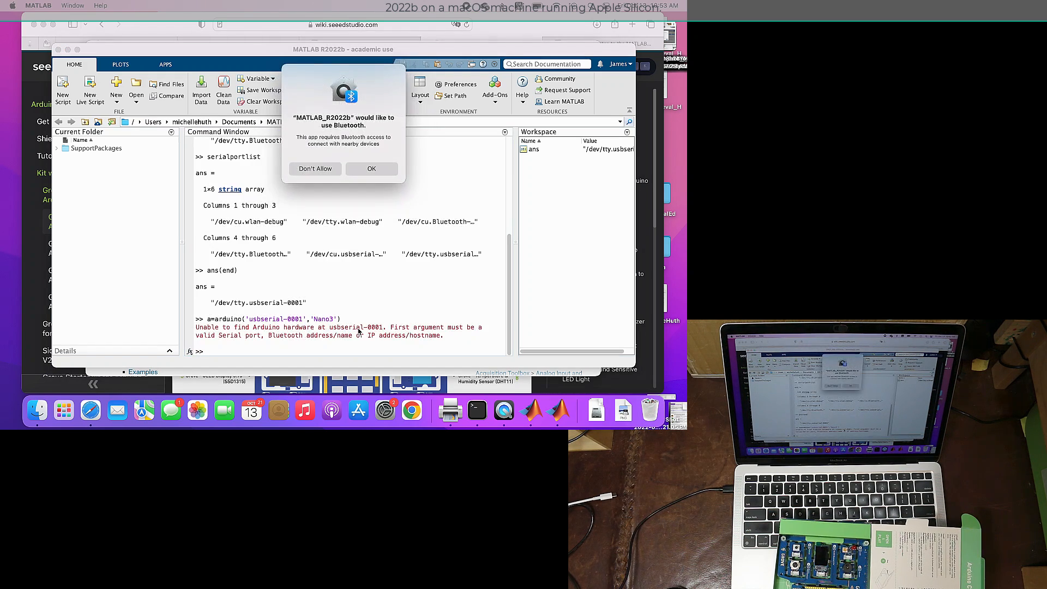
{"action": "mouse_move", "coordinate": [389, 263]}
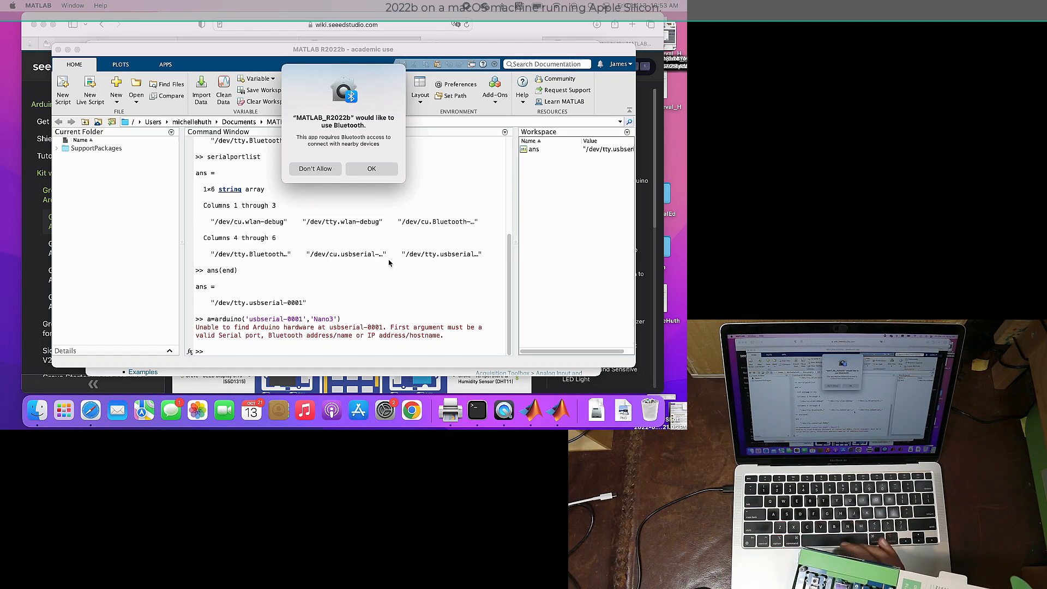
{"action": "left_click", "coordinate": [371, 168]}
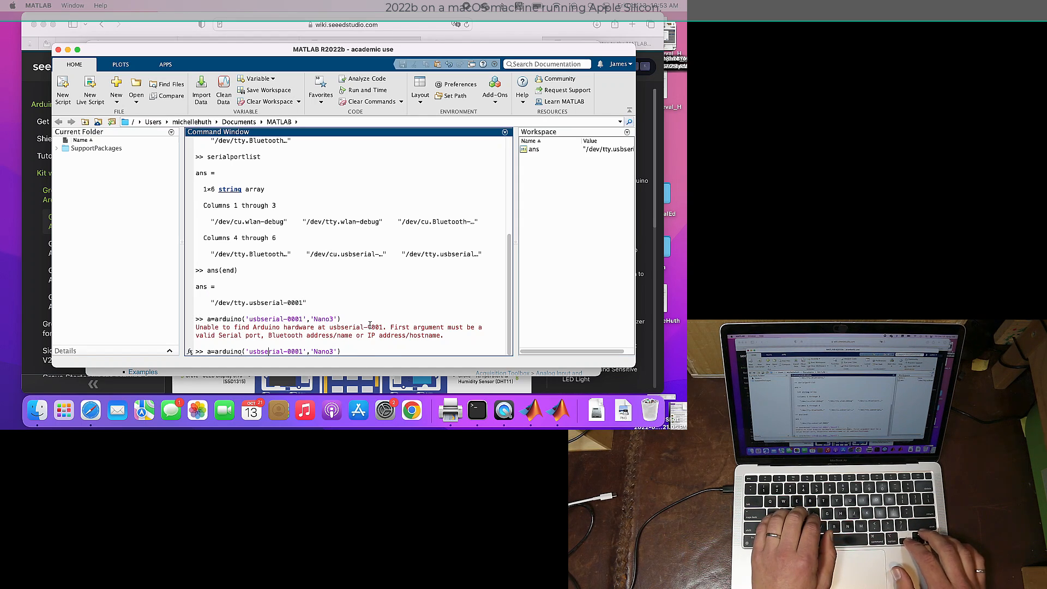
Step: Retry the connection as a=arduino('tty.usbserial-0001','Nano3')
{"action": "type", "text": "tty"}
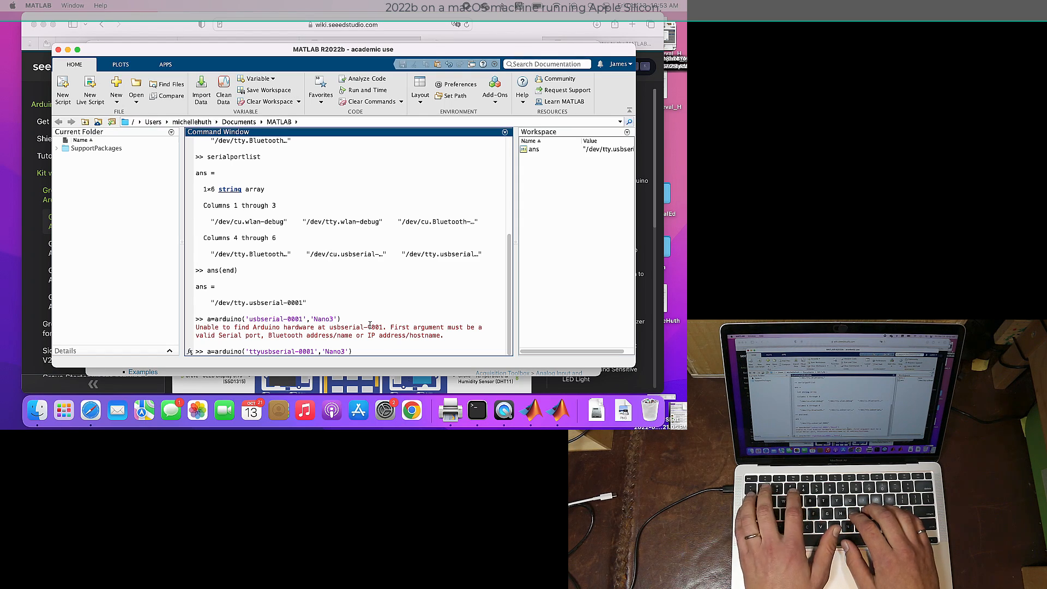
{"action": "type", "text": "."}
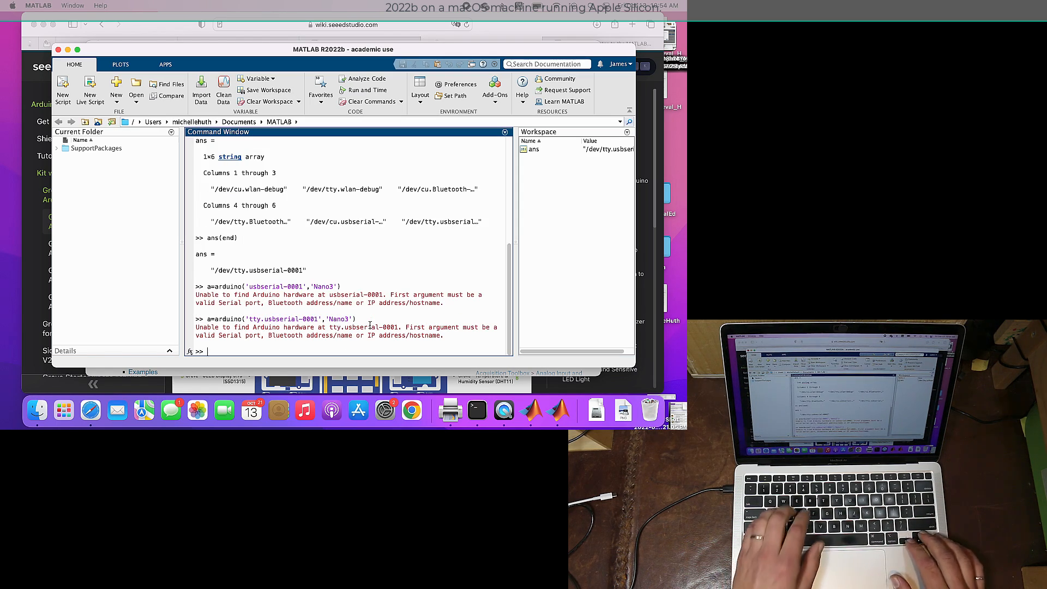
{"action": "type", "text": "a=arduino('tty.usbserial-0001','Nano3')"}
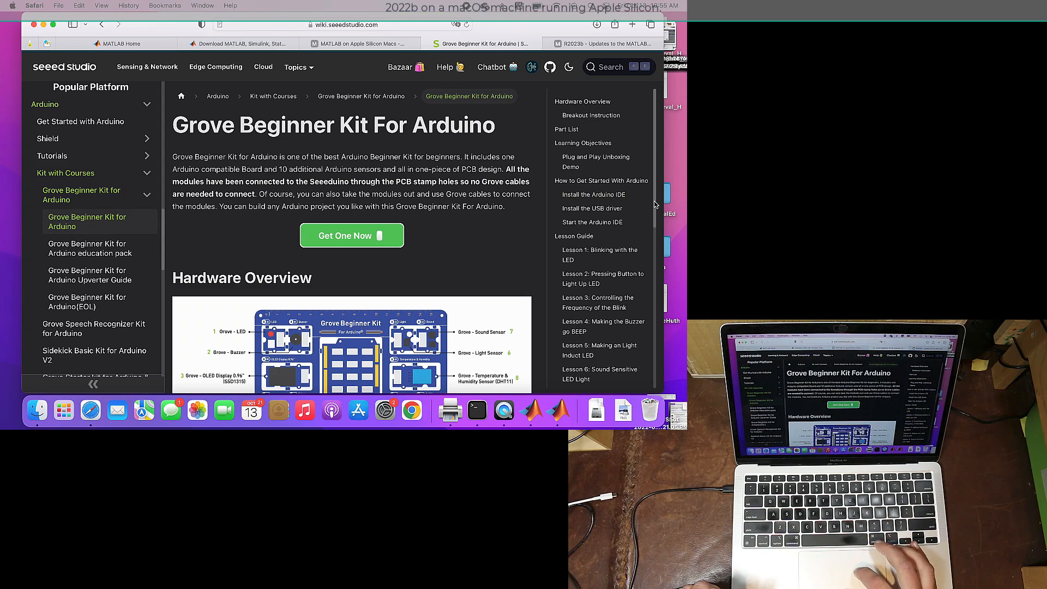
Step: Reach the USB driver install instructions and follow the CP2102 USB Driver link
{"action": "left_click", "coordinate": [591, 206]}
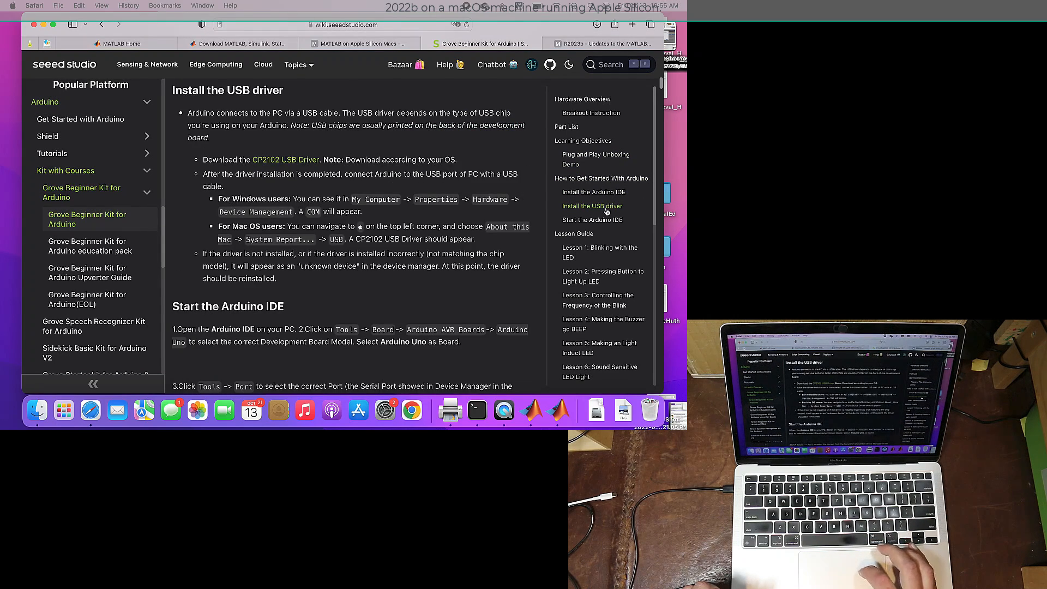
{"action": "scroll", "scroll_direction": "up", "scroll_amount": 3}
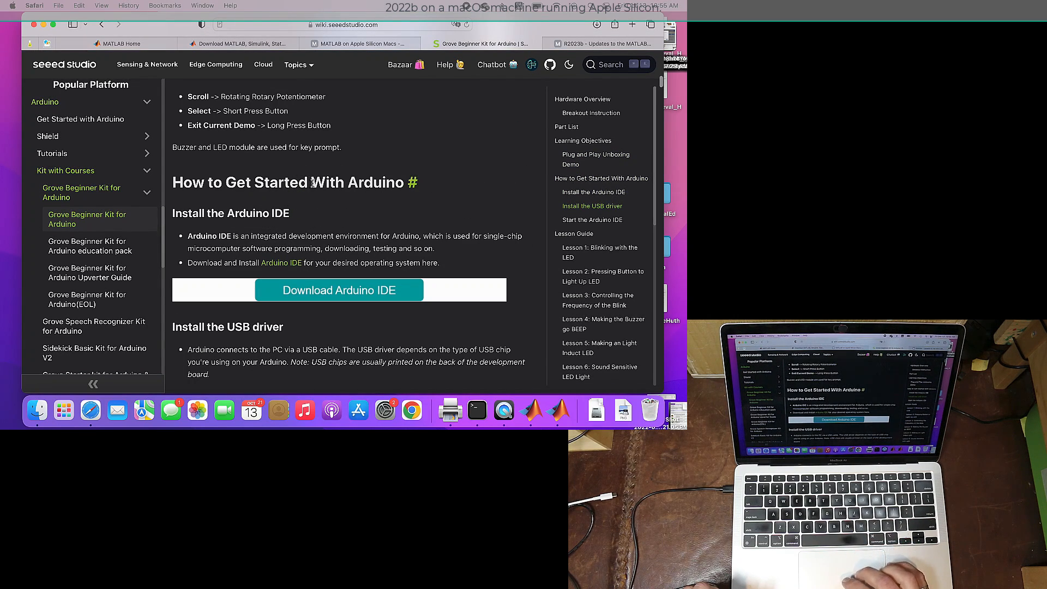
{"action": "scroll", "scroll_direction": "down", "scroll_amount": 3}
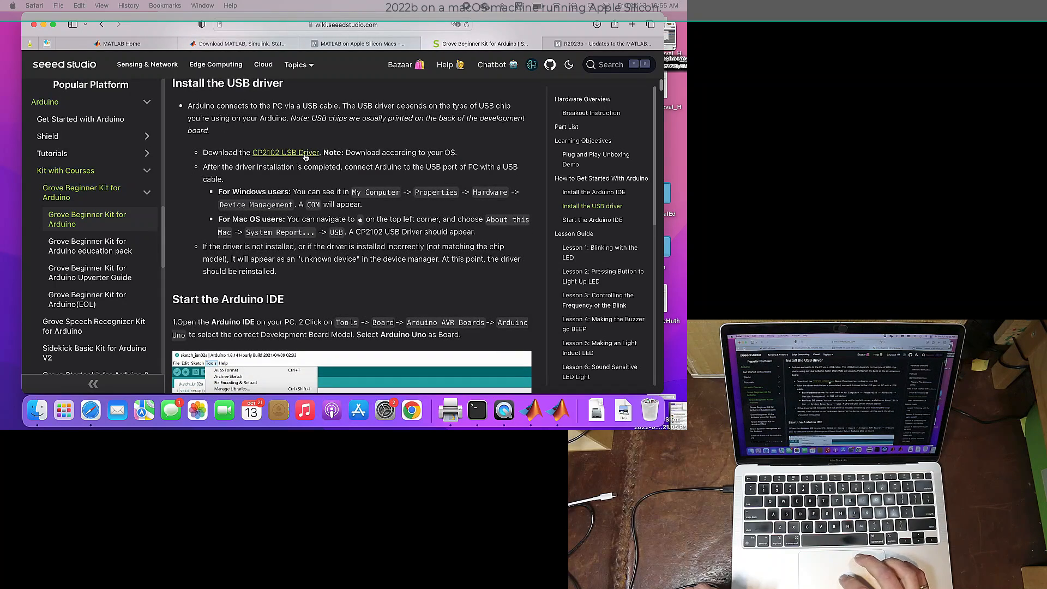
{"action": "left_click", "coordinate": [286, 152]}
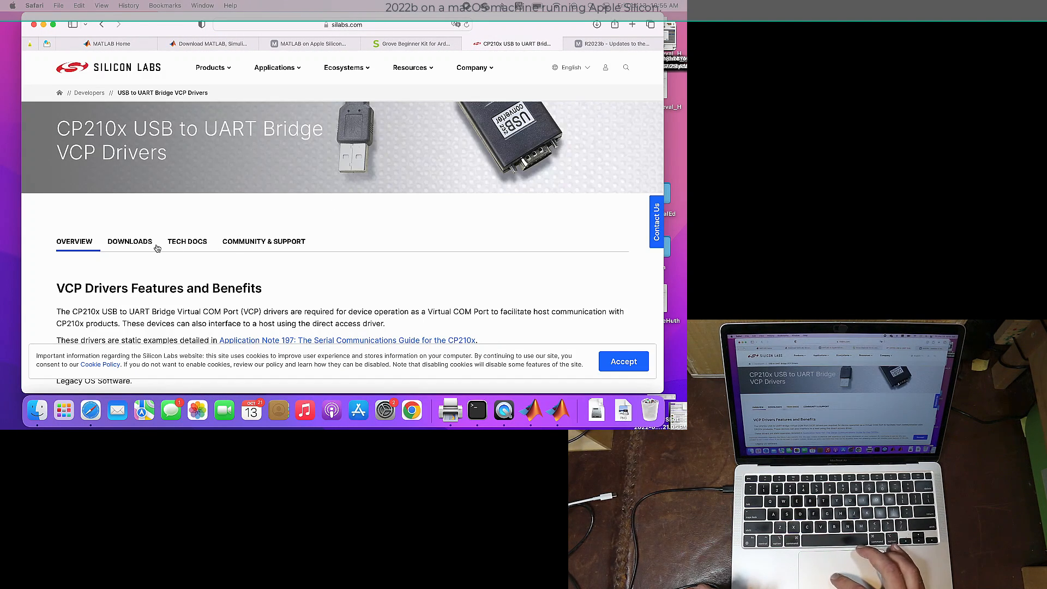
Step: From the Silicon Labs downloads list, get the CP210x VCP Mac OSX driver
{"action": "left_click", "coordinate": [130, 241]}
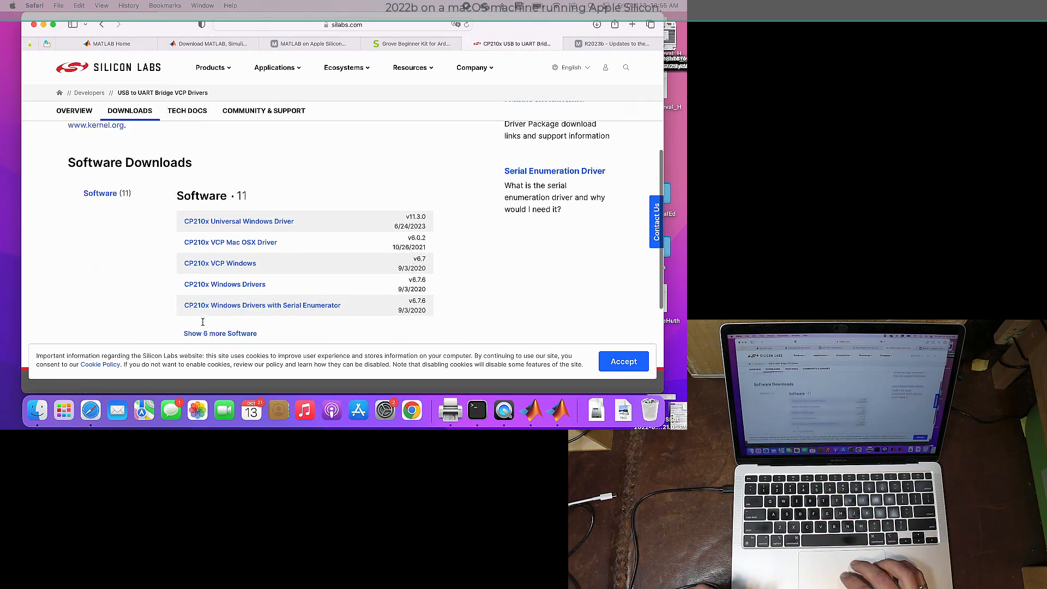
{"action": "scroll", "scroll_direction": "up", "scroll_amount": 3}
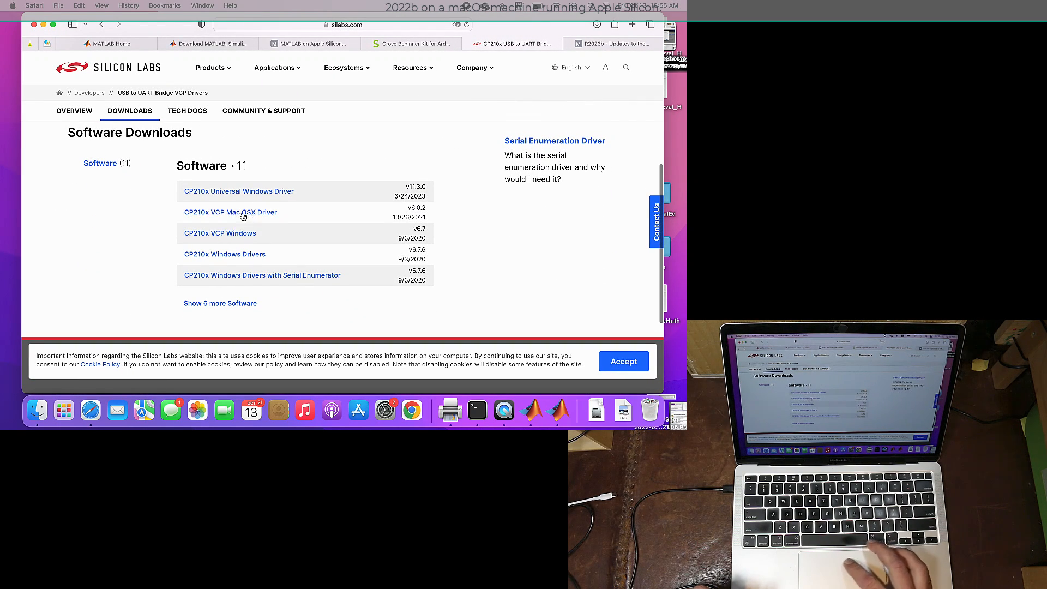
{"action": "left_click", "coordinate": [557, 410]}
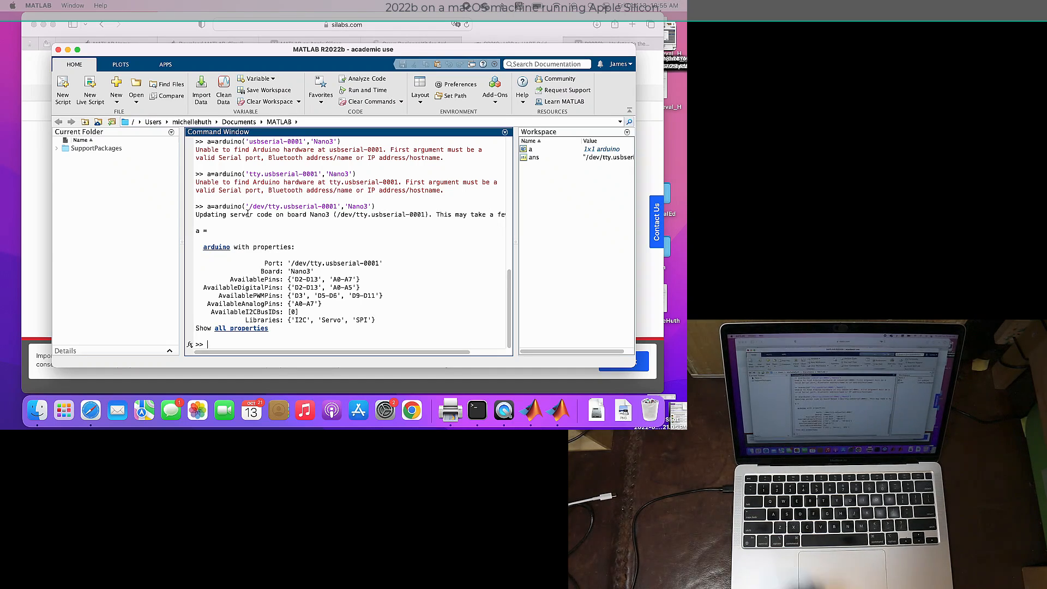
Step: Begin entering writeDigitalPin(a,'D4',1 to set pin D4 high on the Nano3
{"action": "type", "text": "w"}
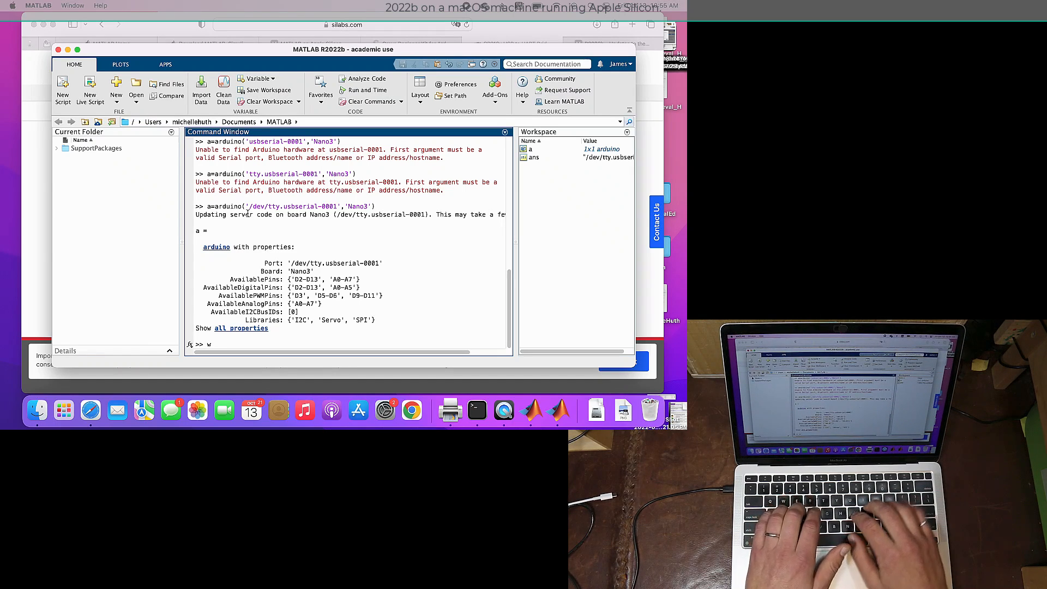
{"action": "type", "text": "r"}
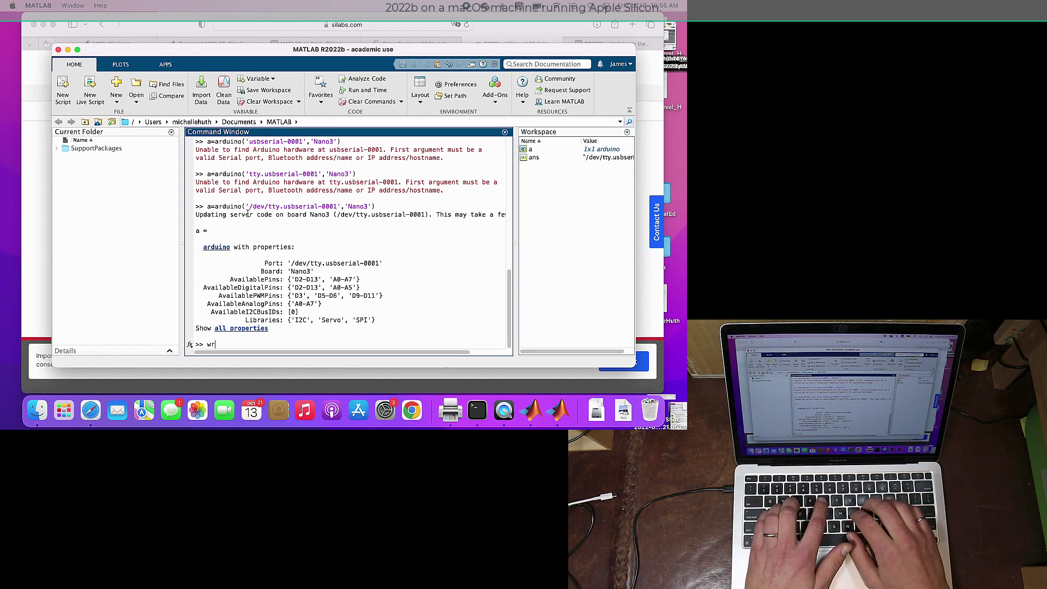
{"action": "type", "text": "iteDig"}
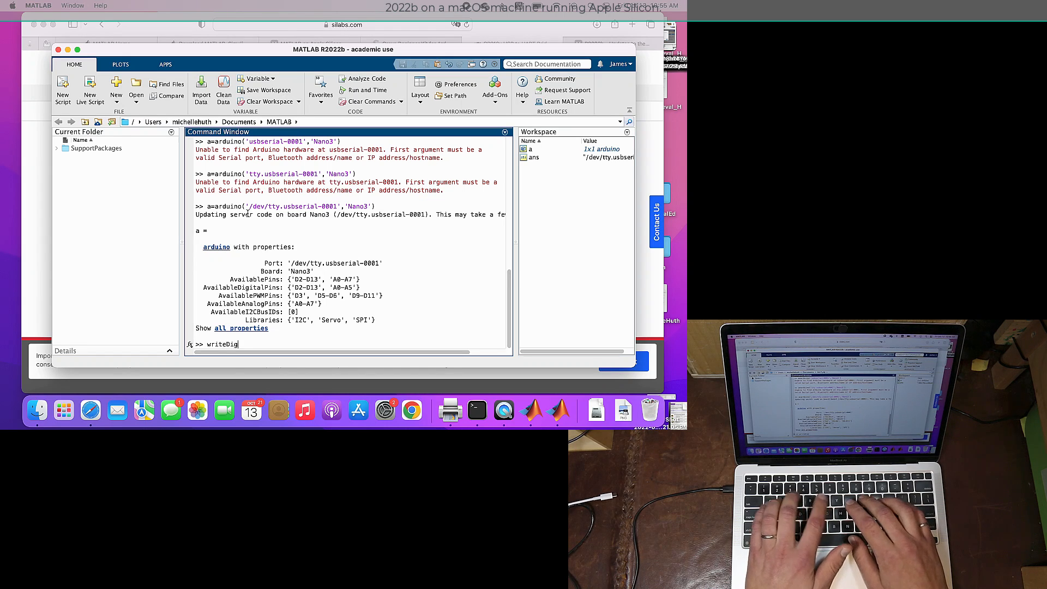
{"action": "type", "text": "italPin("}
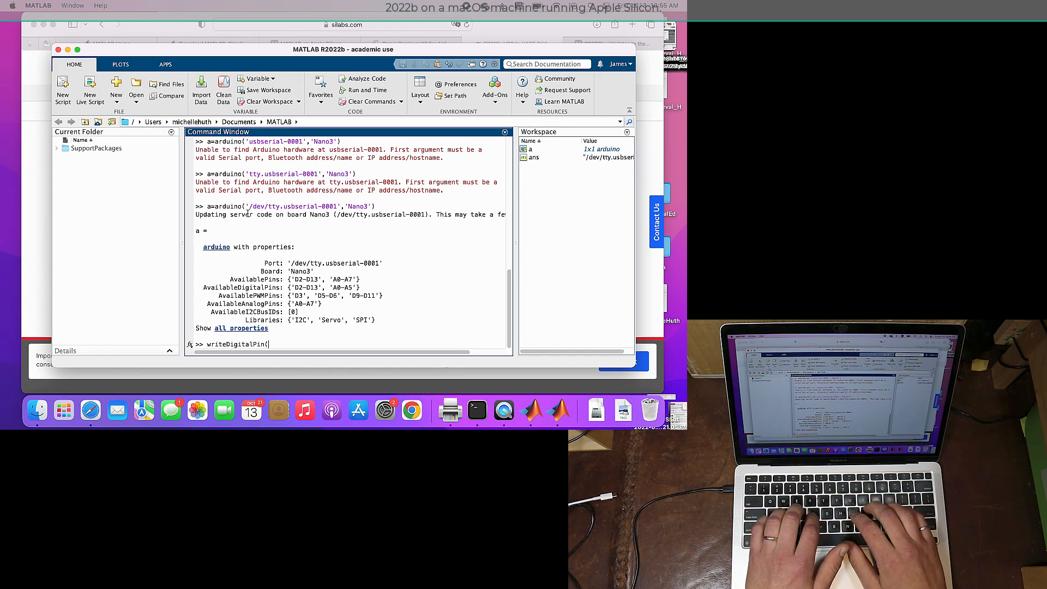
{"action": "type", "text": "a,"}
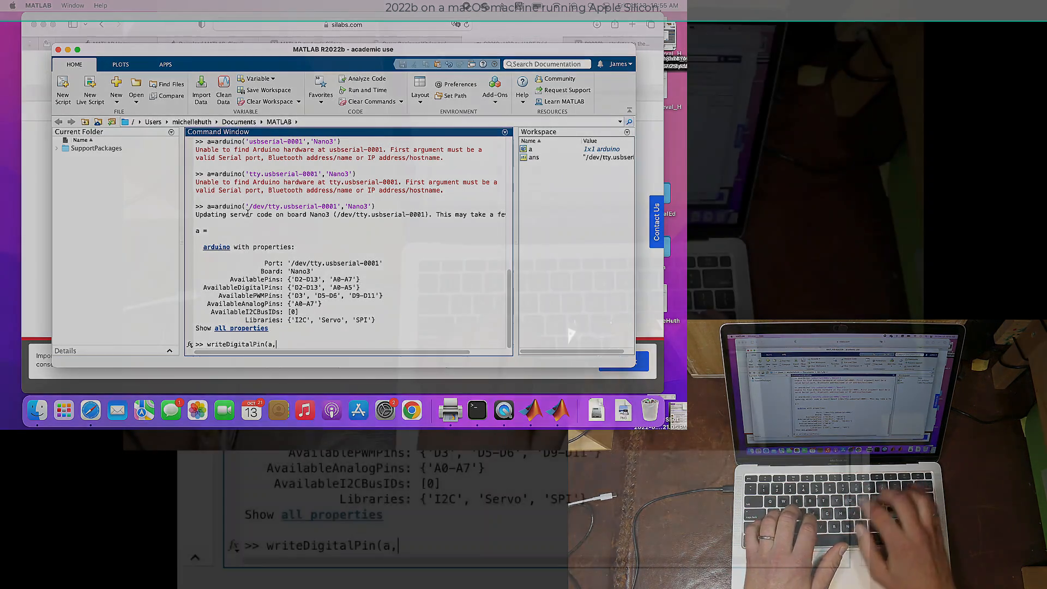
{"action": "type", "text": "'D4"}
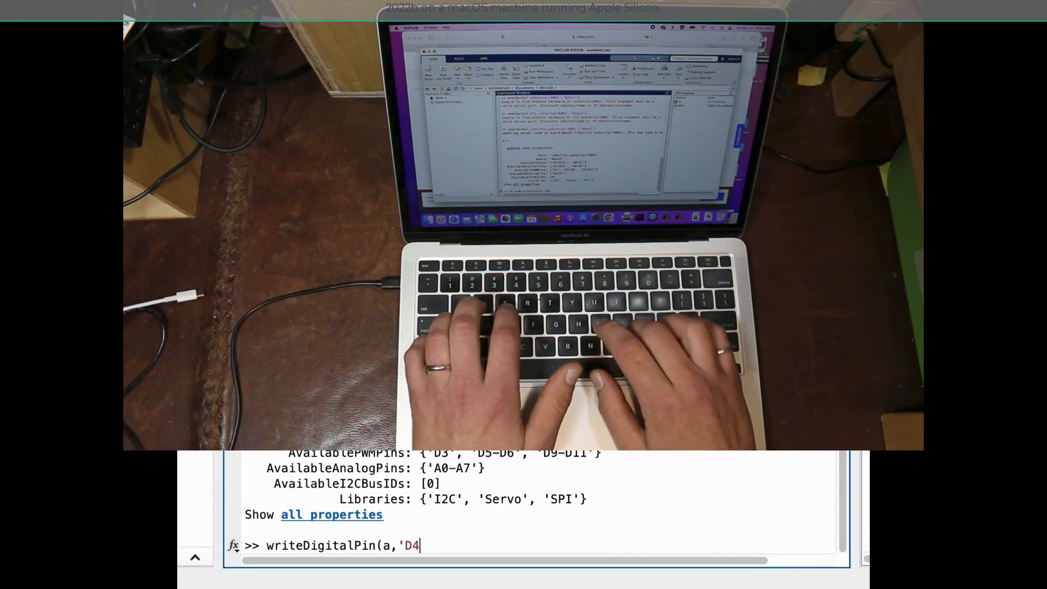
{"action": "type", "text": "',1"}
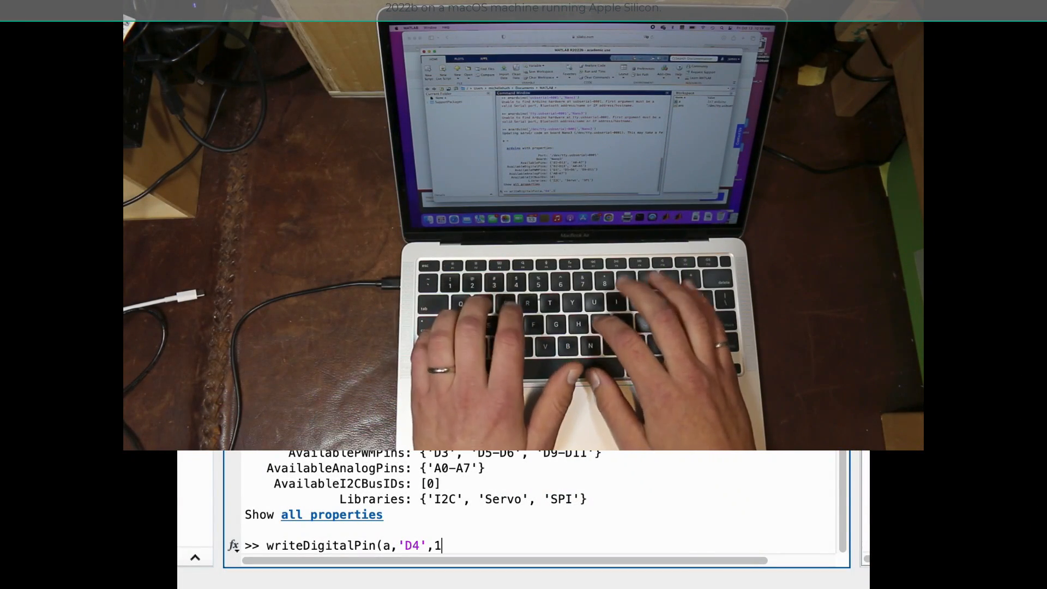